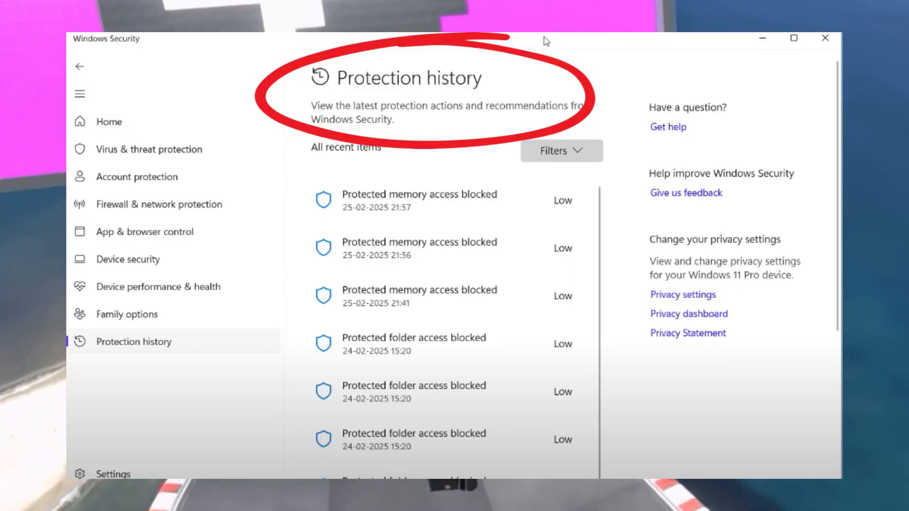
# Expand a recent 'Protected memory access blocked' entry in Protection history
pyautogui.click(418, 201)
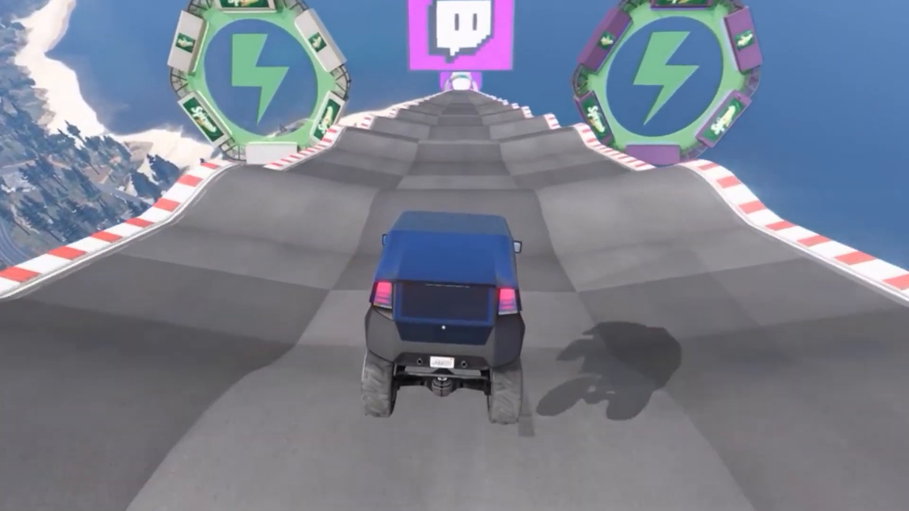
pyautogui.press('w')
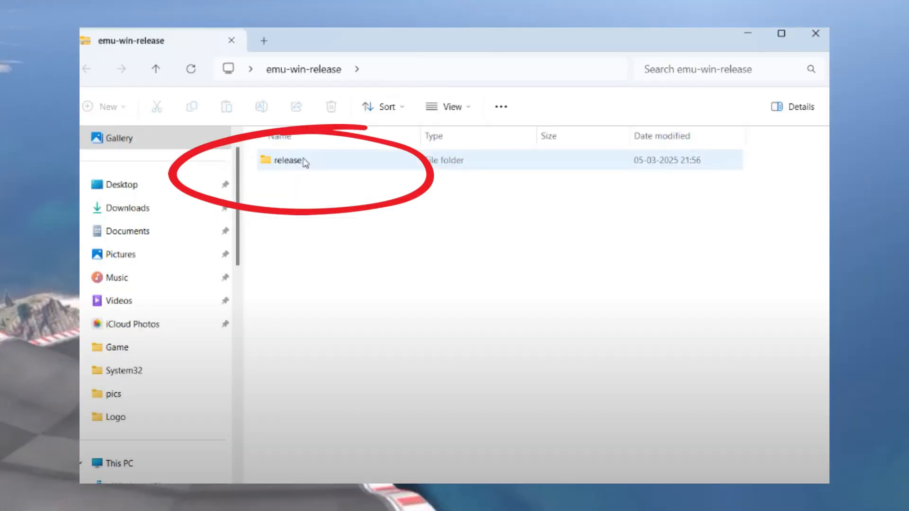
pyautogui.doubleClick(290, 160)
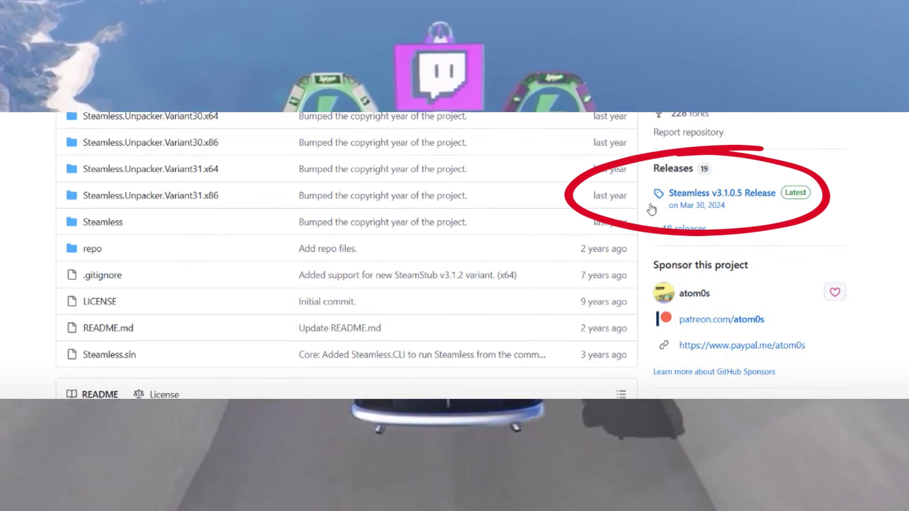
# Go to the Steamless v3.1.0.5 release from the repository's Releases sidebar
pyautogui.click(721, 194)
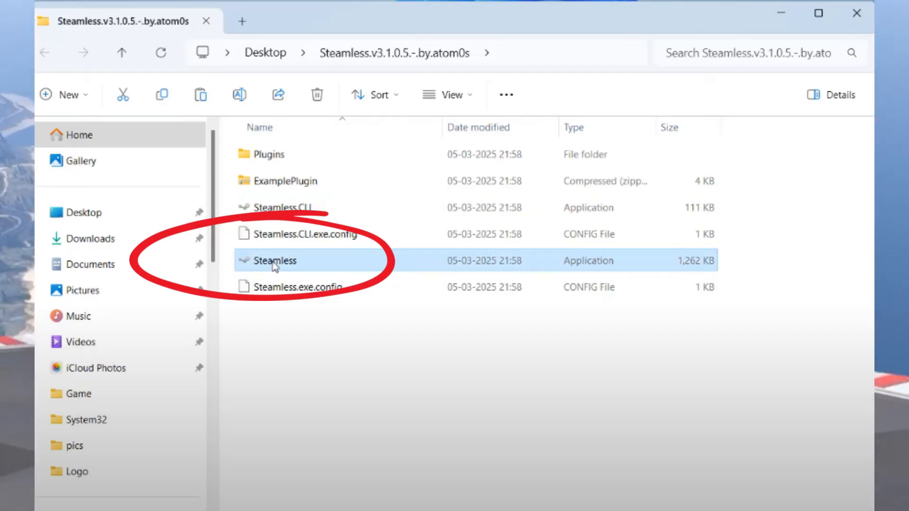
# Run Steamless.exe from the extracted Steamless.v3.1.0.5.-.by.atom0s folder
pyautogui.doubleClick(275, 260)
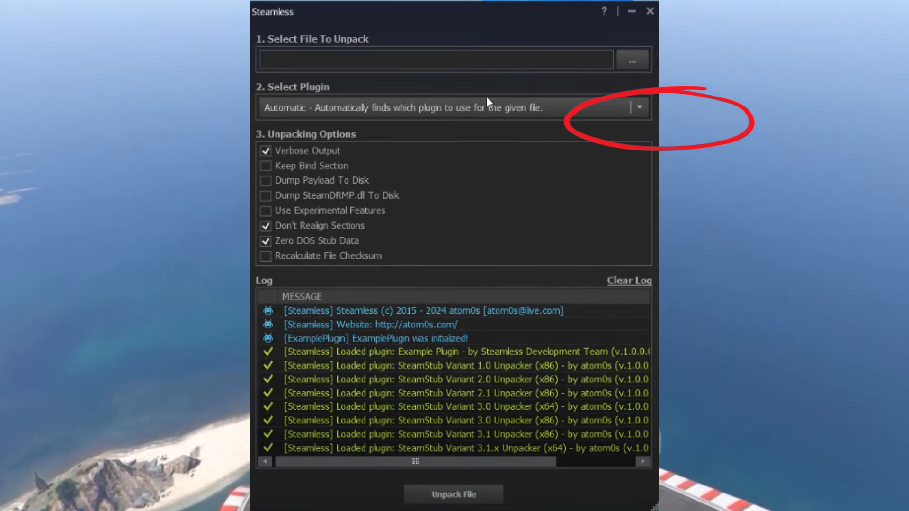
# Select GTA5.exe in the Grand Theft Auto V folder as the file to unpack
pyautogui.click(632, 59)
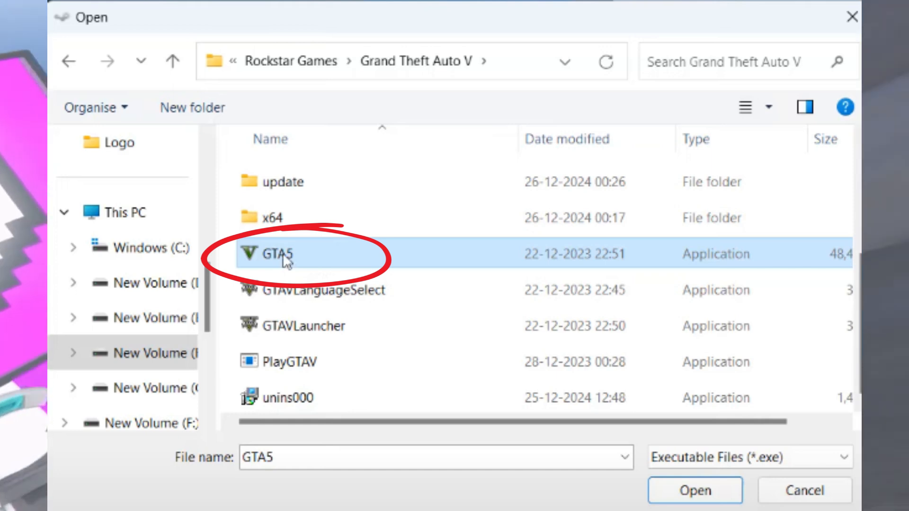
pyautogui.click(695, 491)
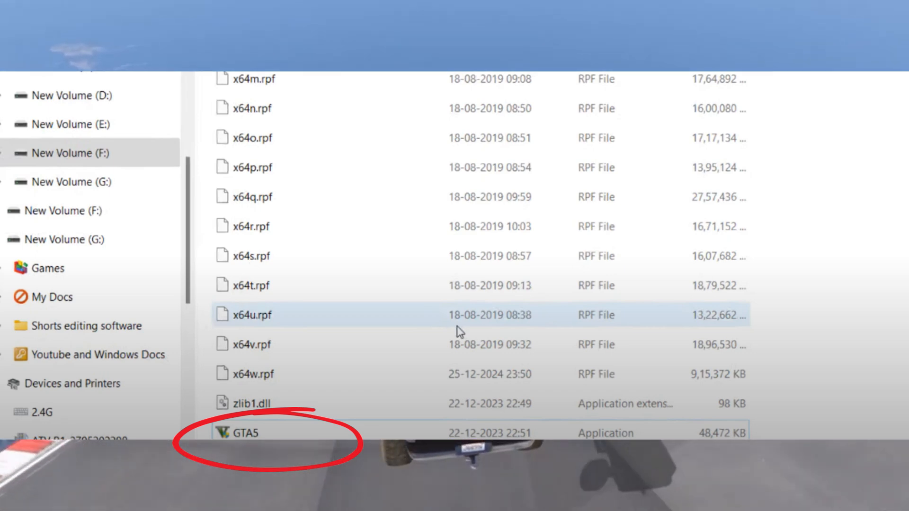
# Run GTA5.exe from the Grand Theft Auto V folder to start the game
pyautogui.doubleClick(246, 433)
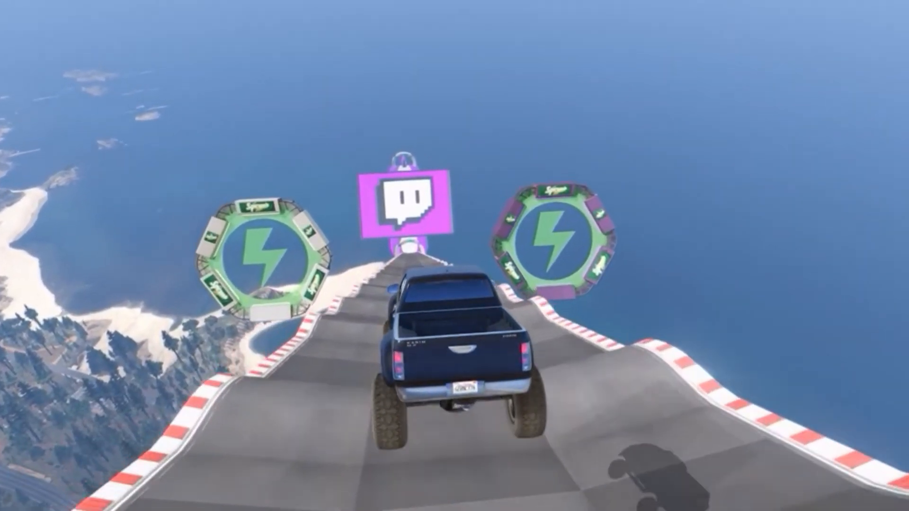